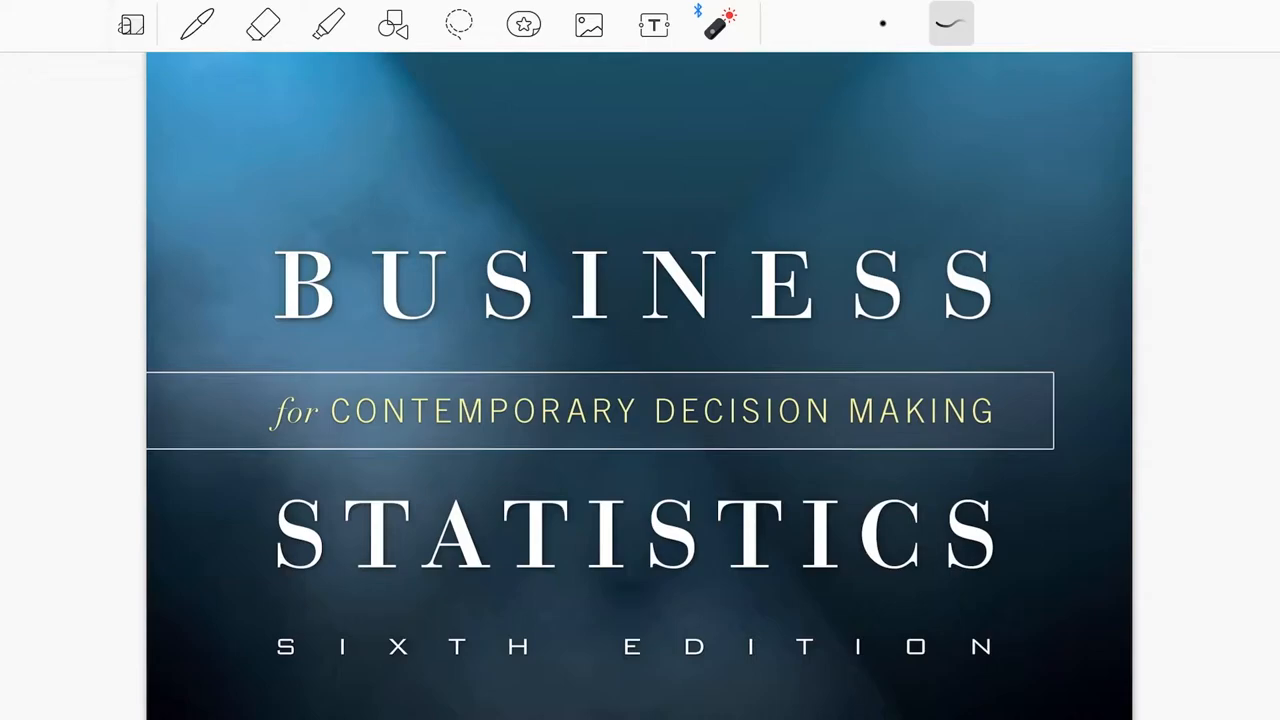
Step: Bring up the typed Business Statistics notes PDF and skim its opening pages
{"action": "scroll", "scroll_direction": "down", "scroll_amount": 3}
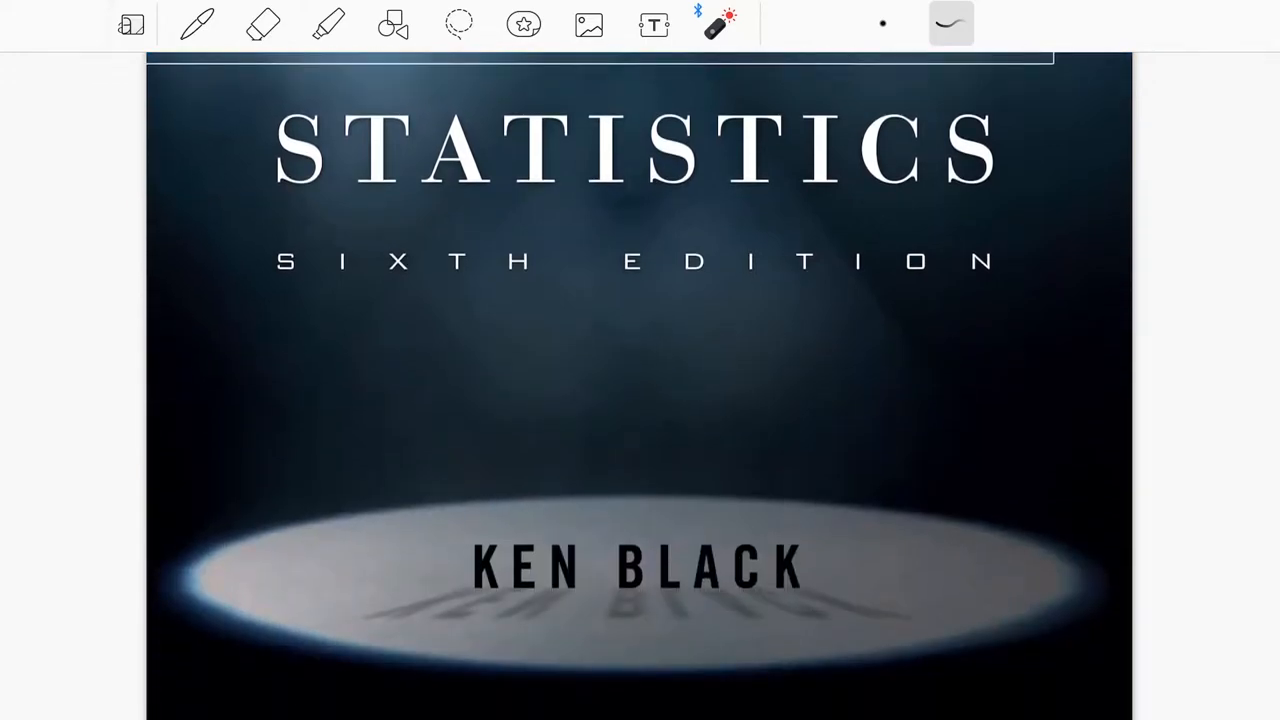
{"action": "left_click_drag", "start_coordinate": [262, 308], "coordinate": [396, 308]}
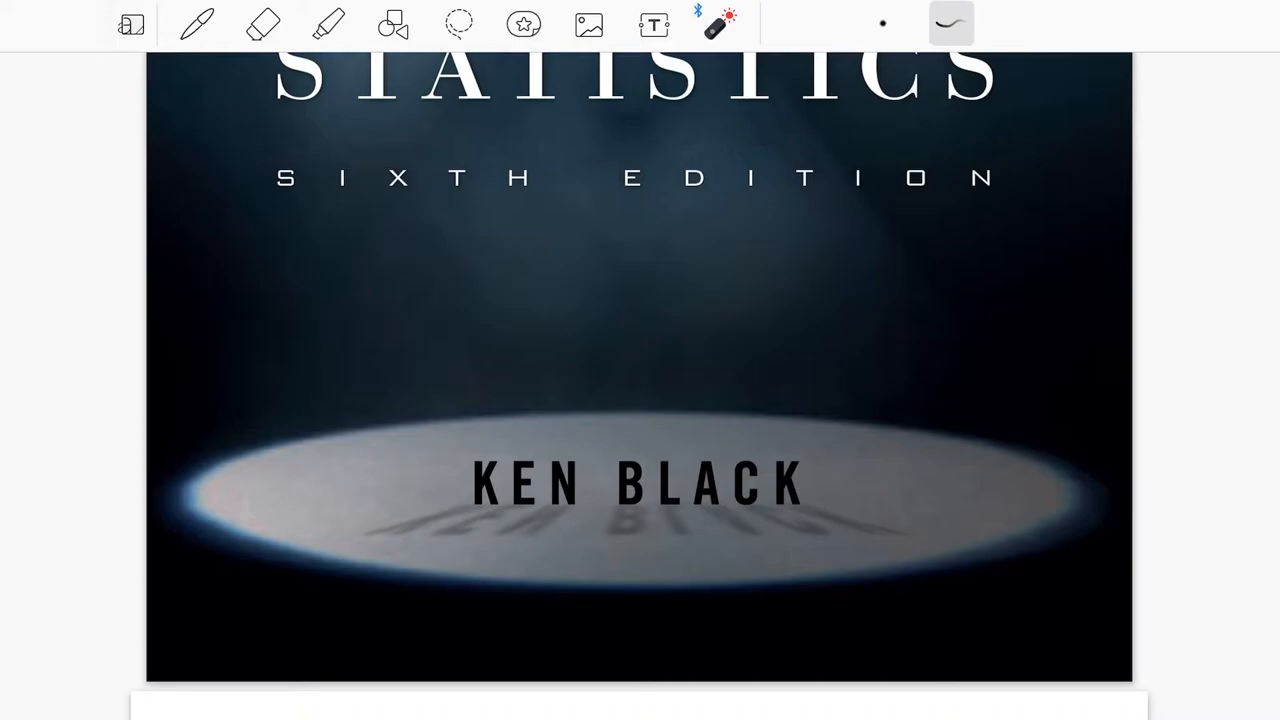
{"action": "scroll", "scroll_direction": "up", "scroll_amount": 3}
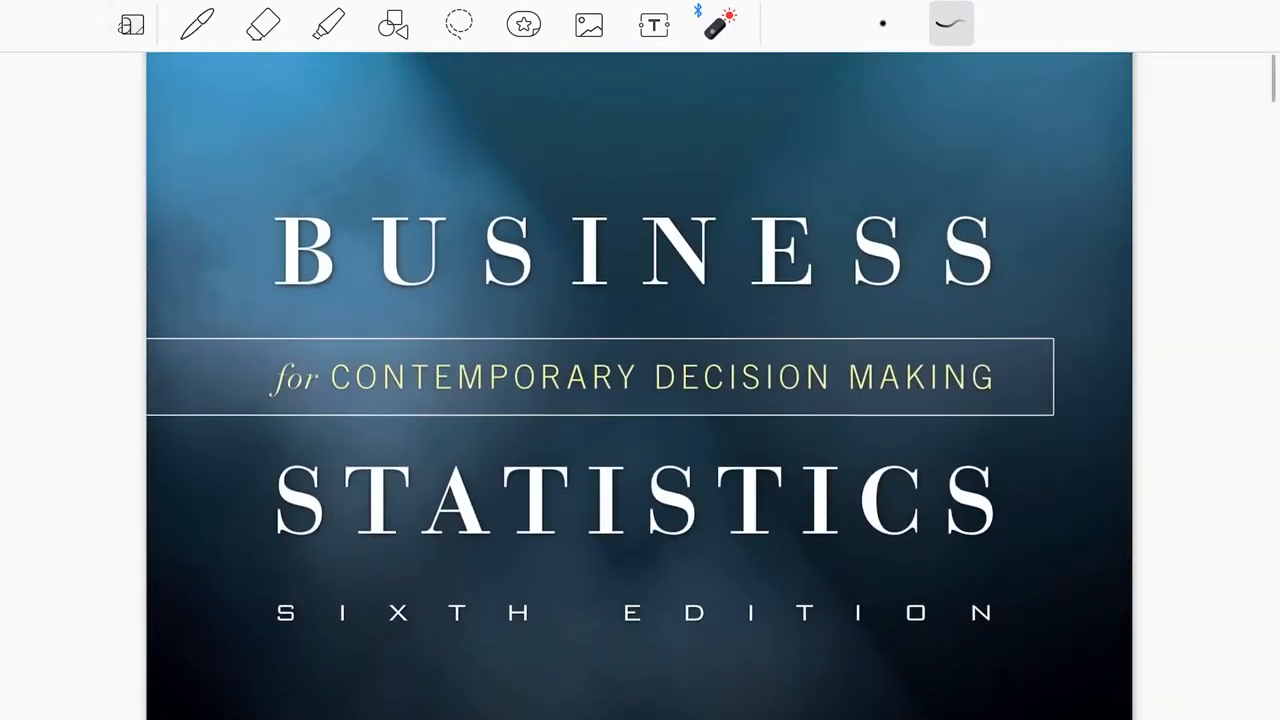
{"action": "scroll", "scroll_direction": "up", "scroll_amount": 3}
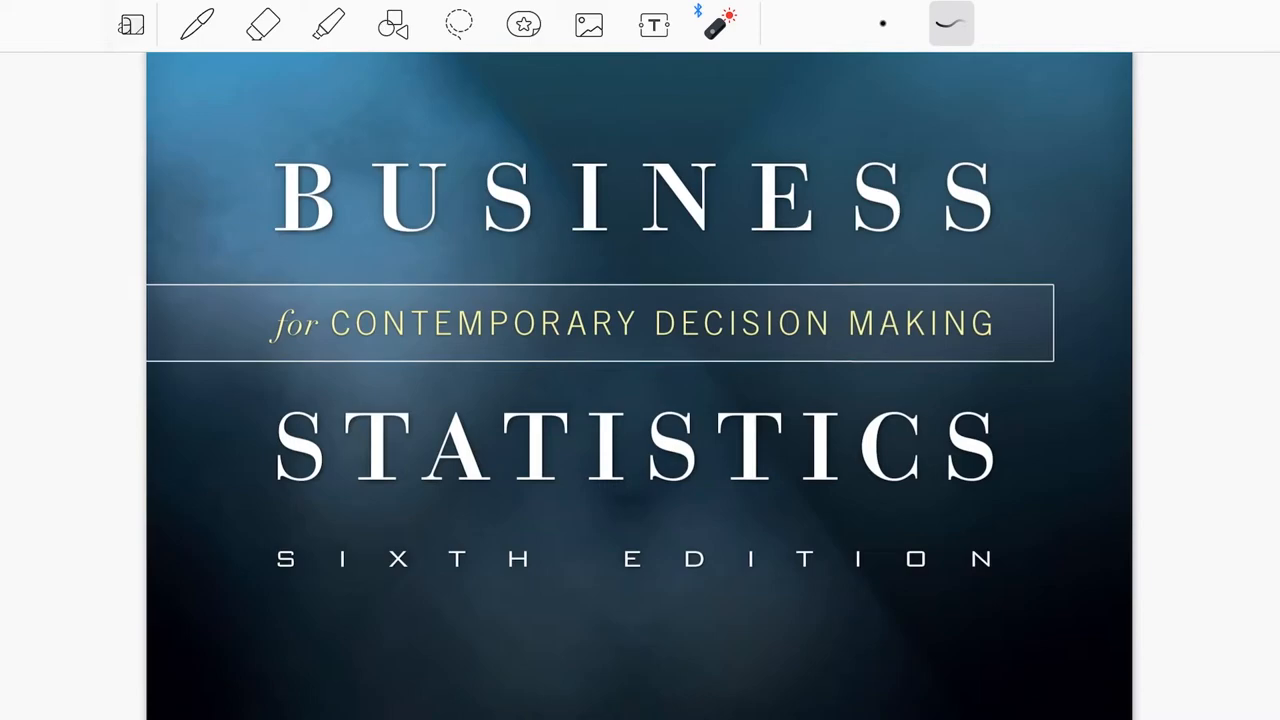
{"action": "scroll", "scroll_direction": "down", "scroll_amount": 3}
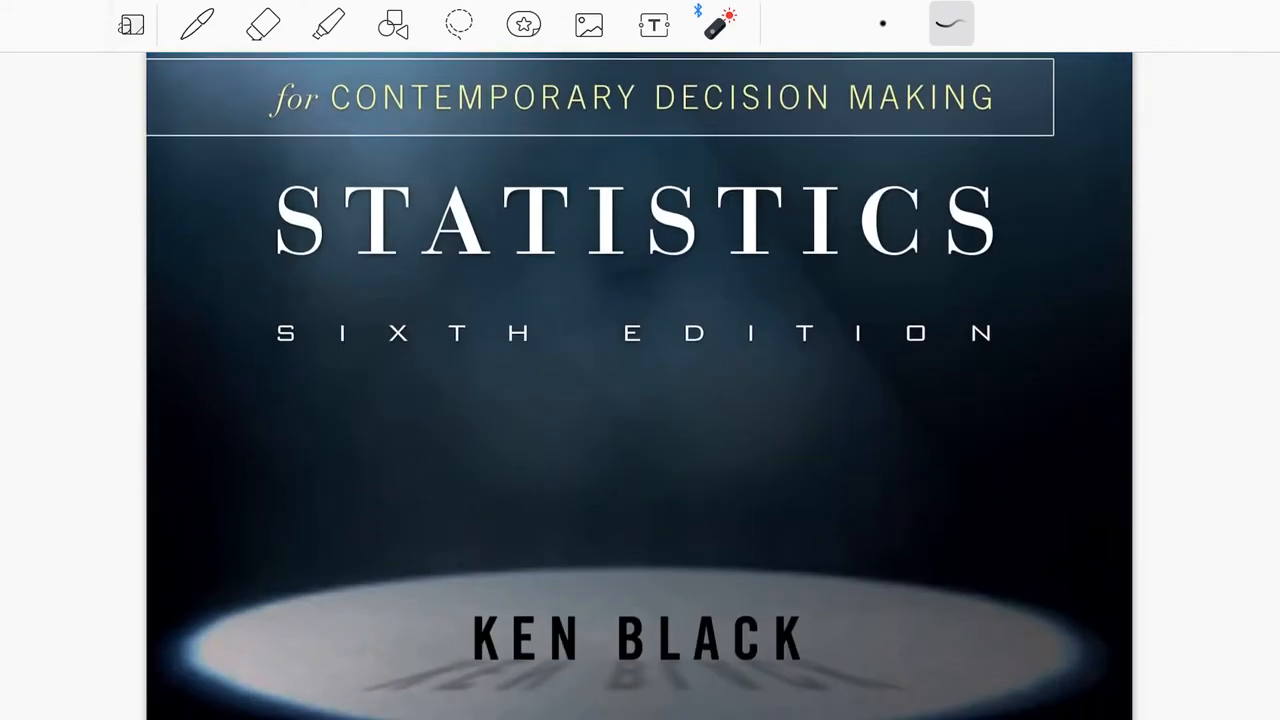
{"action": "scroll", "scroll_direction": "down", "scroll_amount": 3}
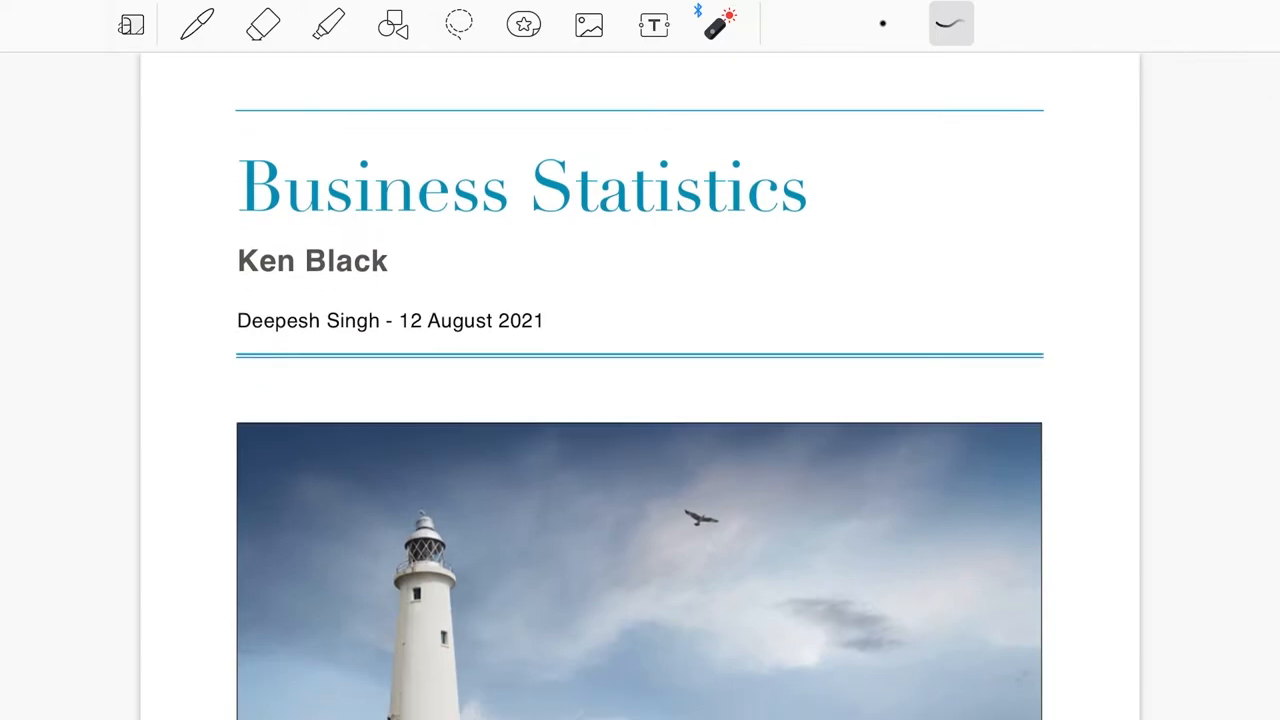
Step: Scroll down through the notes to the Types of Data chart on page 4
{"action": "scroll", "scroll_direction": "down", "scroll_amount": 3}
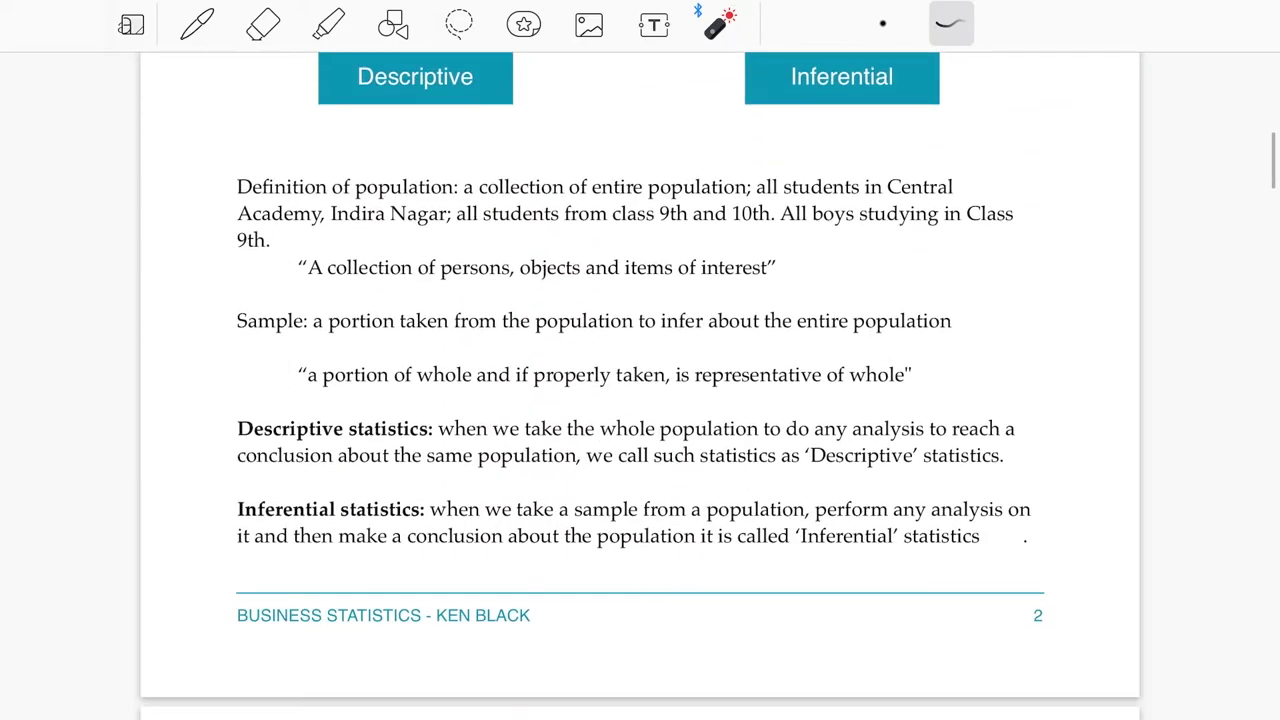
{"action": "scroll", "scroll_direction": "down", "scroll_amount": 3}
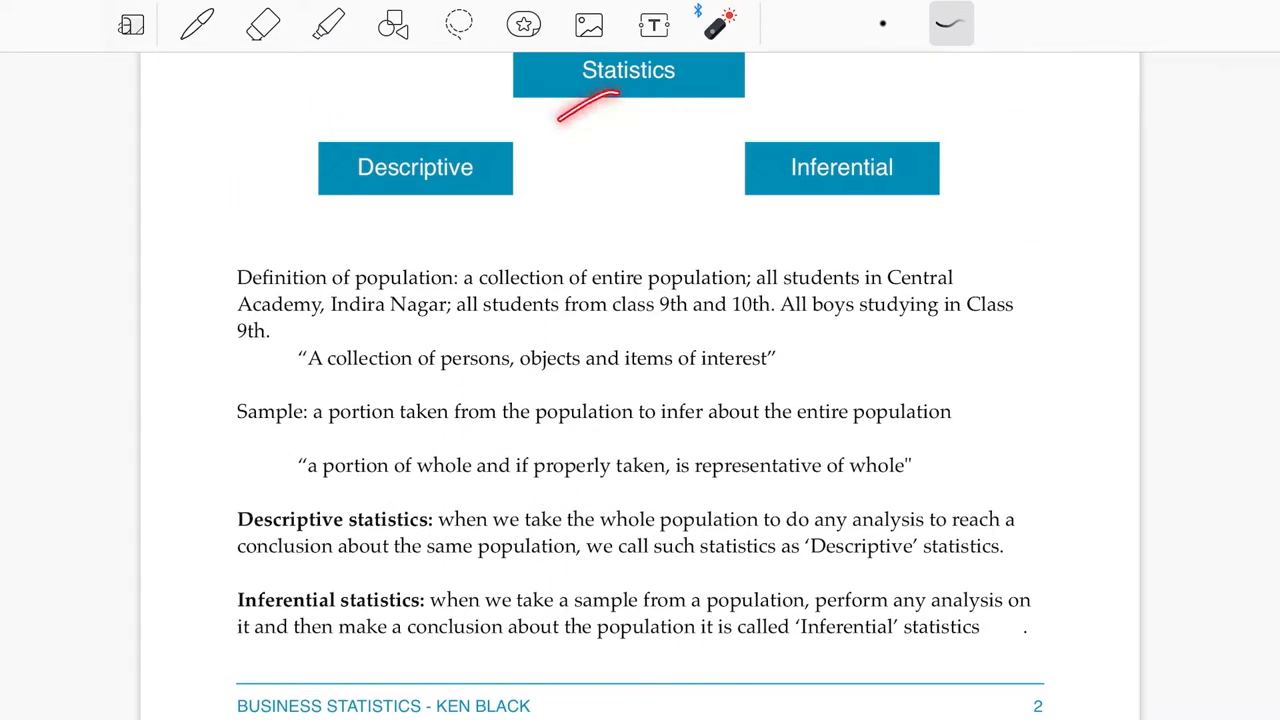
{"action": "scroll", "scroll_direction": "down", "scroll_amount": 3}
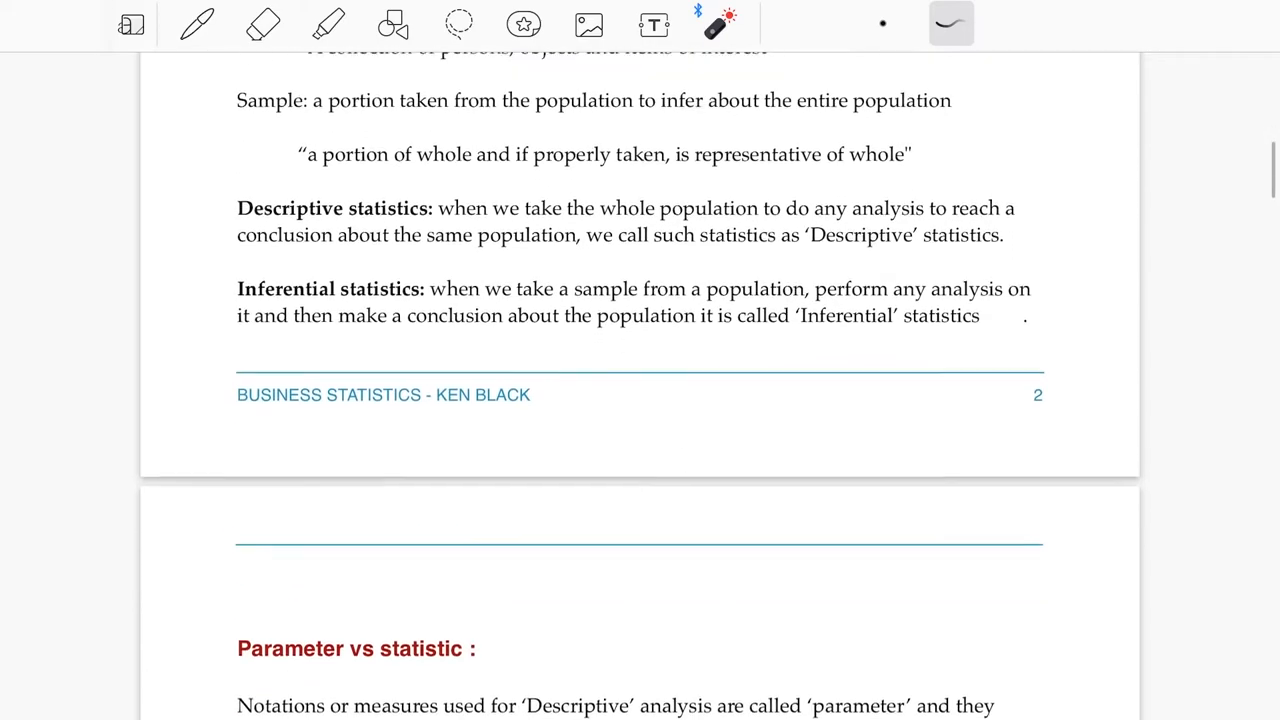
{"action": "scroll", "scroll_direction": "down", "scroll_amount": 3}
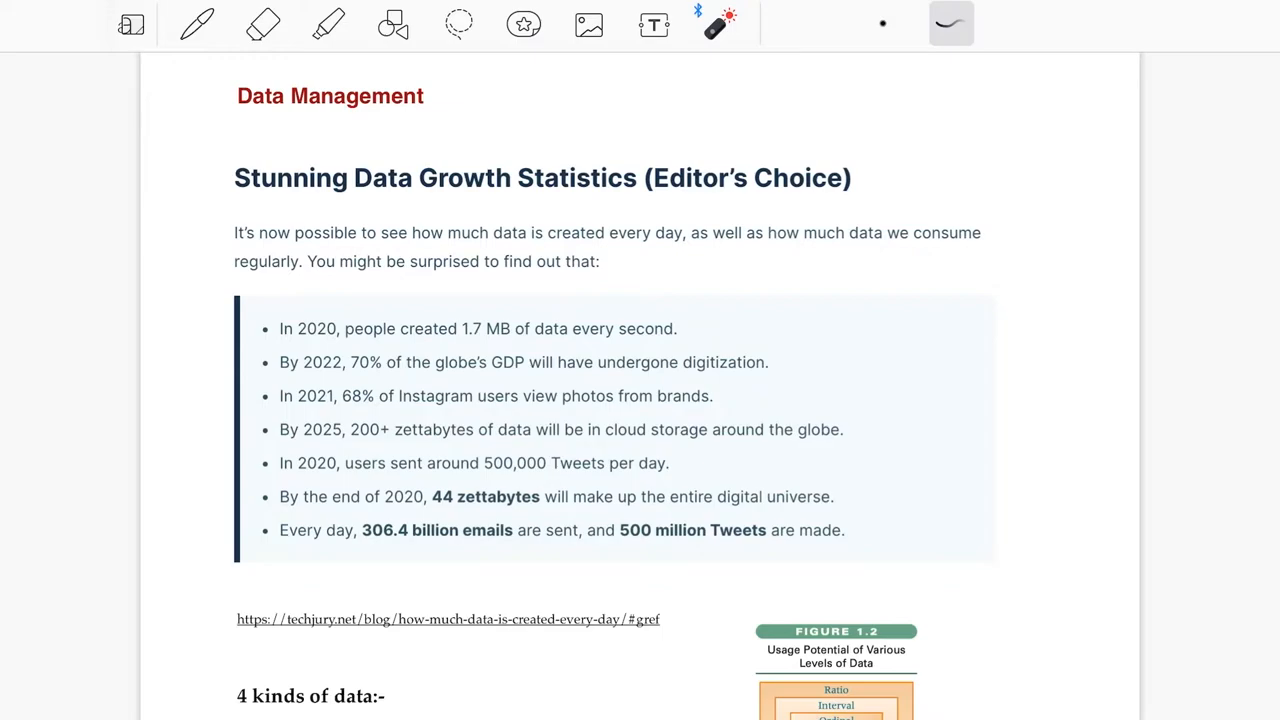
{"action": "left_click_drag", "start_coordinate": [230, 140], "coordinate": [230, 560]}
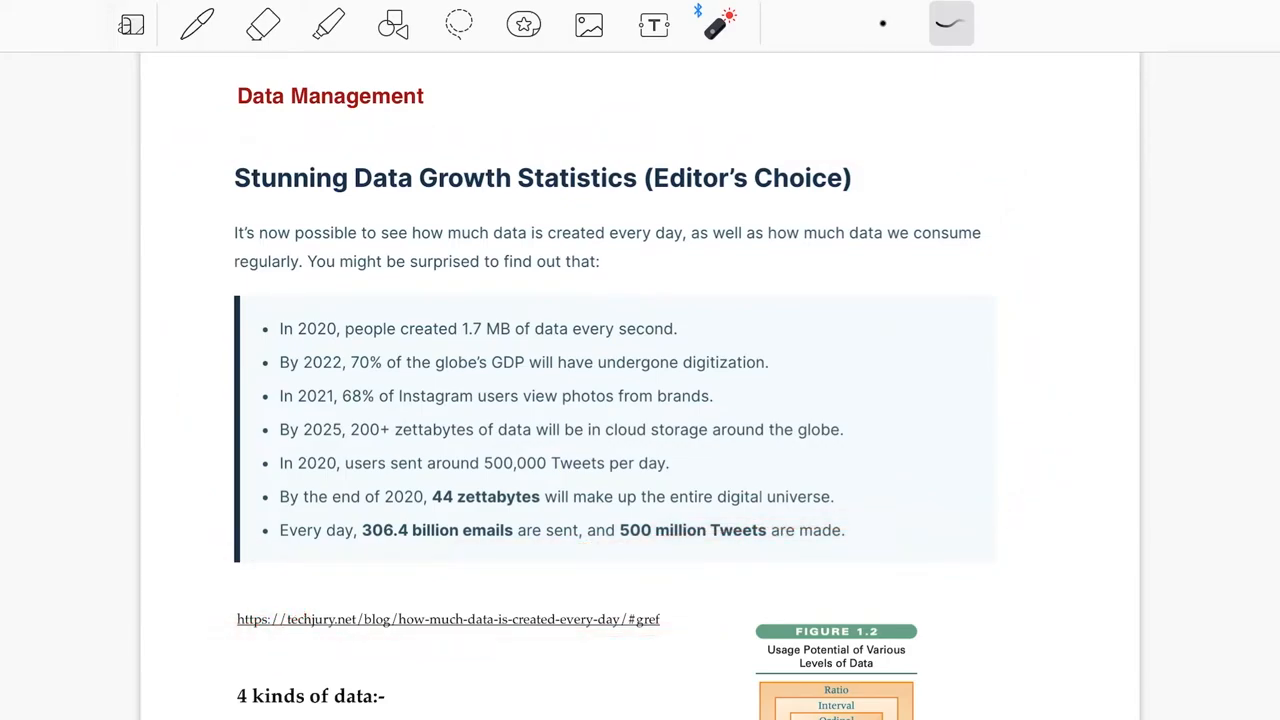
{"action": "scroll", "scroll_direction": "down", "scroll_amount": 3}
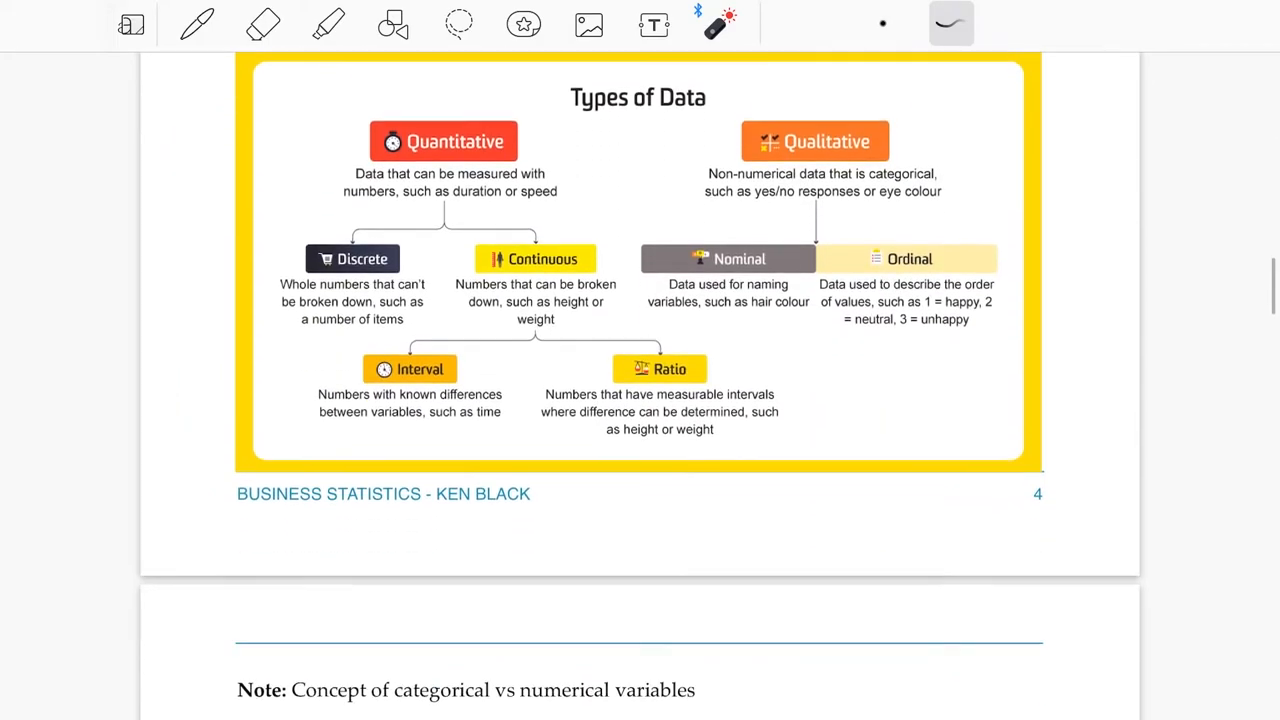
{"action": "scroll", "scroll_direction": "down", "scroll_amount": 3}
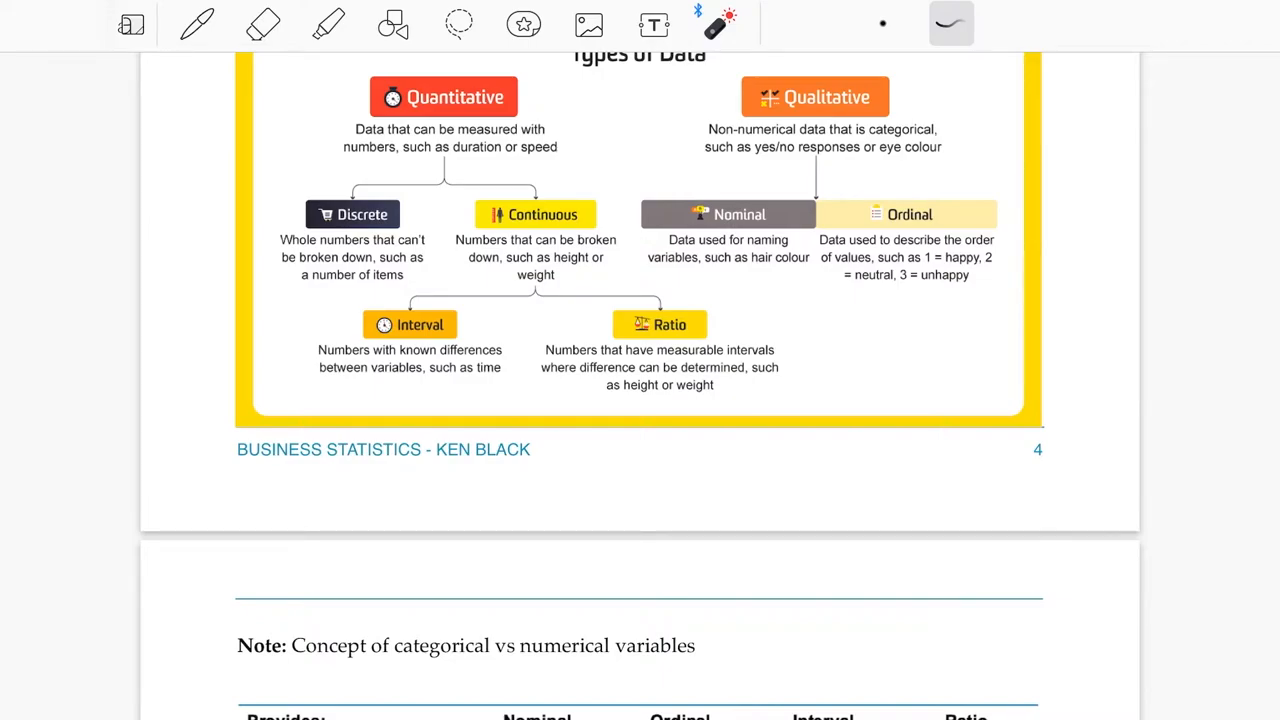
{"action": "scroll", "scroll_direction": "down", "scroll_amount": 3}
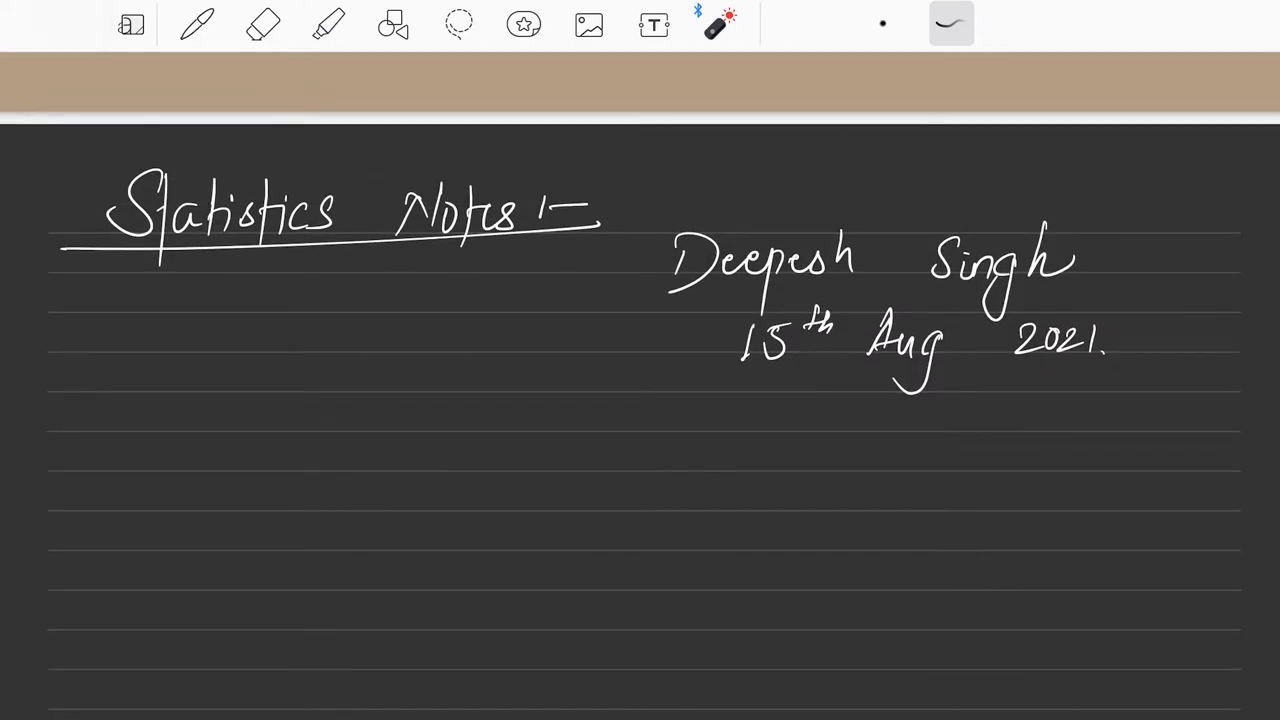
Step: Show the handwritten Statistics Notes page on dark lined paper and move slightly down it
{"action": "scroll", "scroll_direction": "up", "scroll_amount": 3}
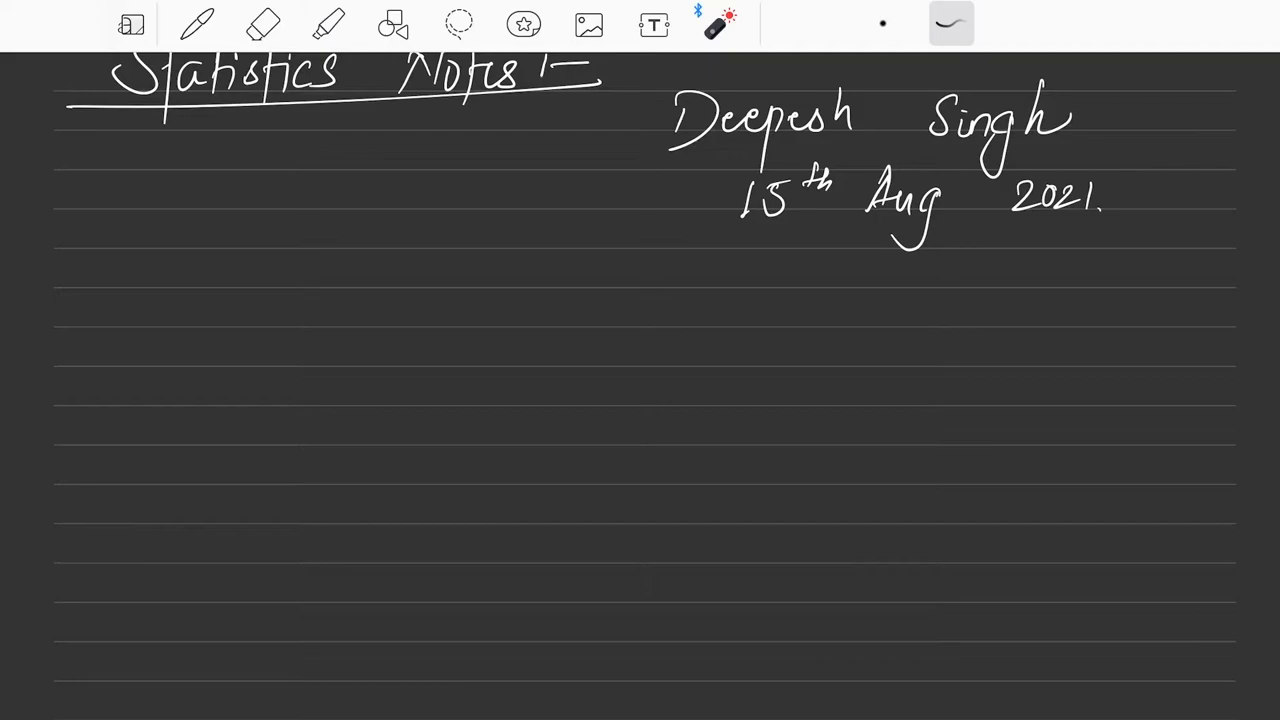
{"action": "left_click_drag", "start_coordinate": [184, 336], "coordinate": [440, 344]}
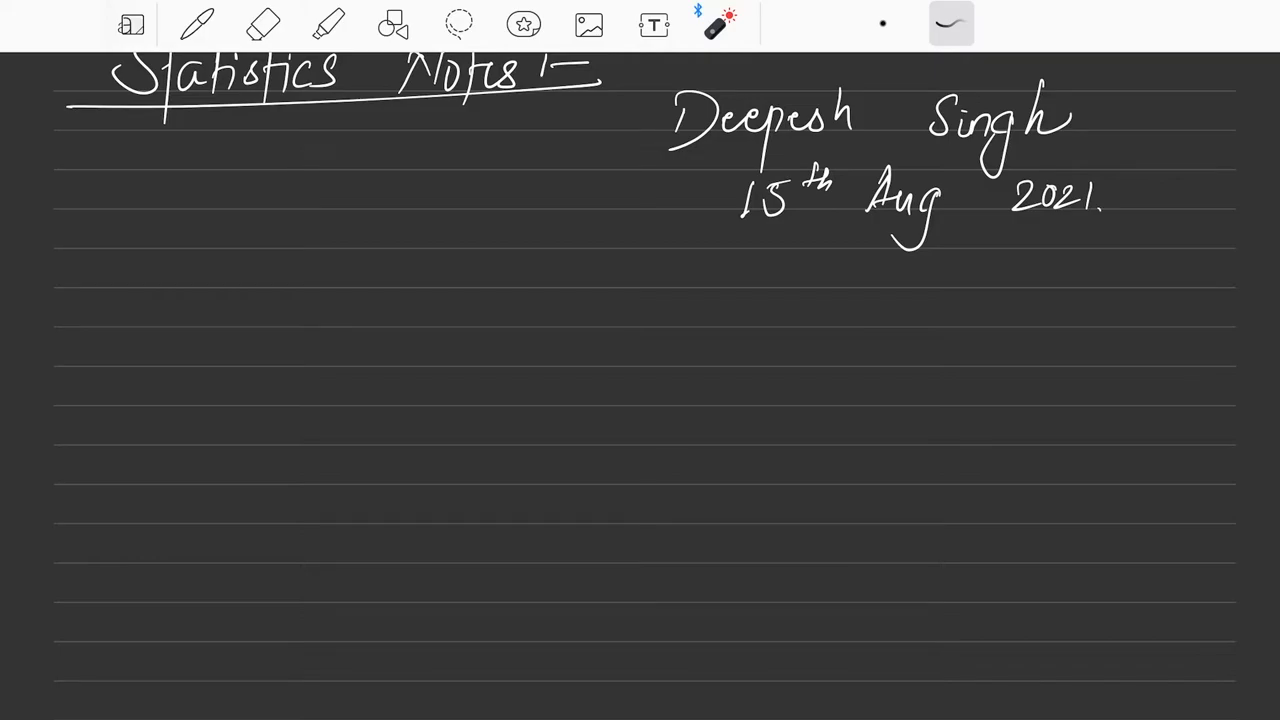
{"action": "left_click_drag", "start_coordinate": [190, 350], "coordinate": [170, 556]}
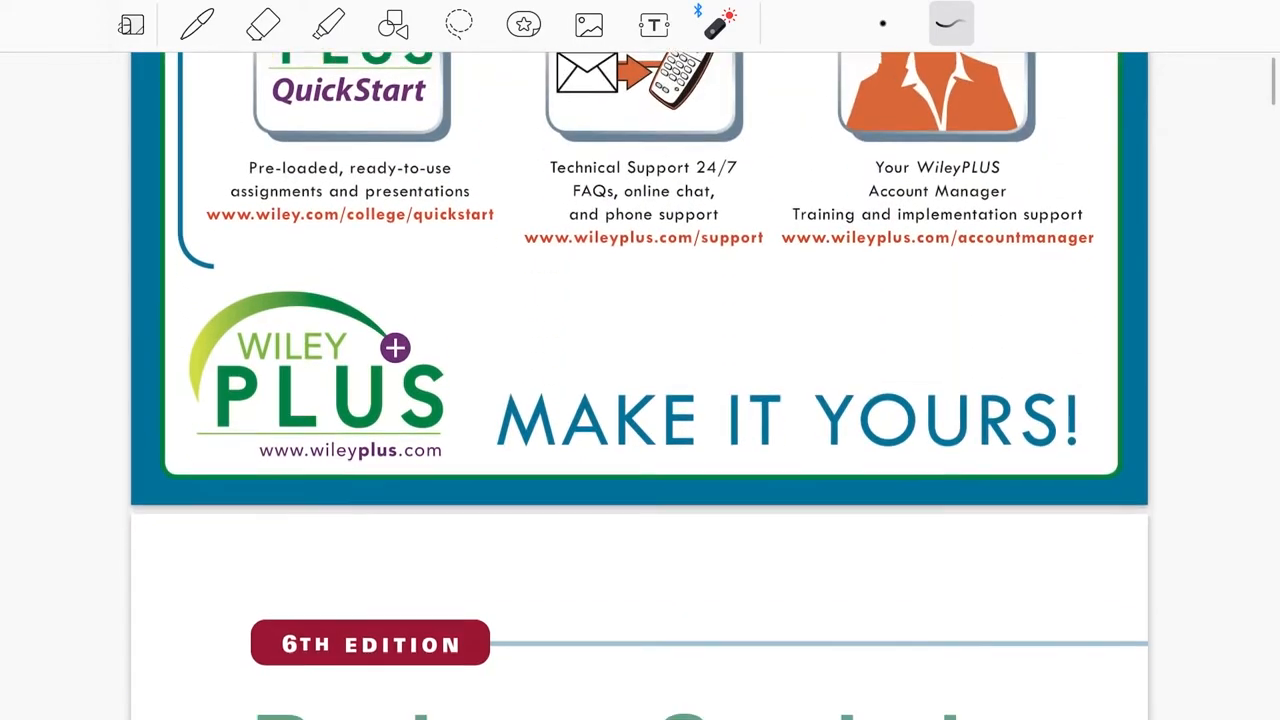
Step: Scroll the textbook past the Wiley pages to the Brief Contents list of Units I–V
{"action": "scroll", "scroll_direction": "down", "scroll_amount": 3}
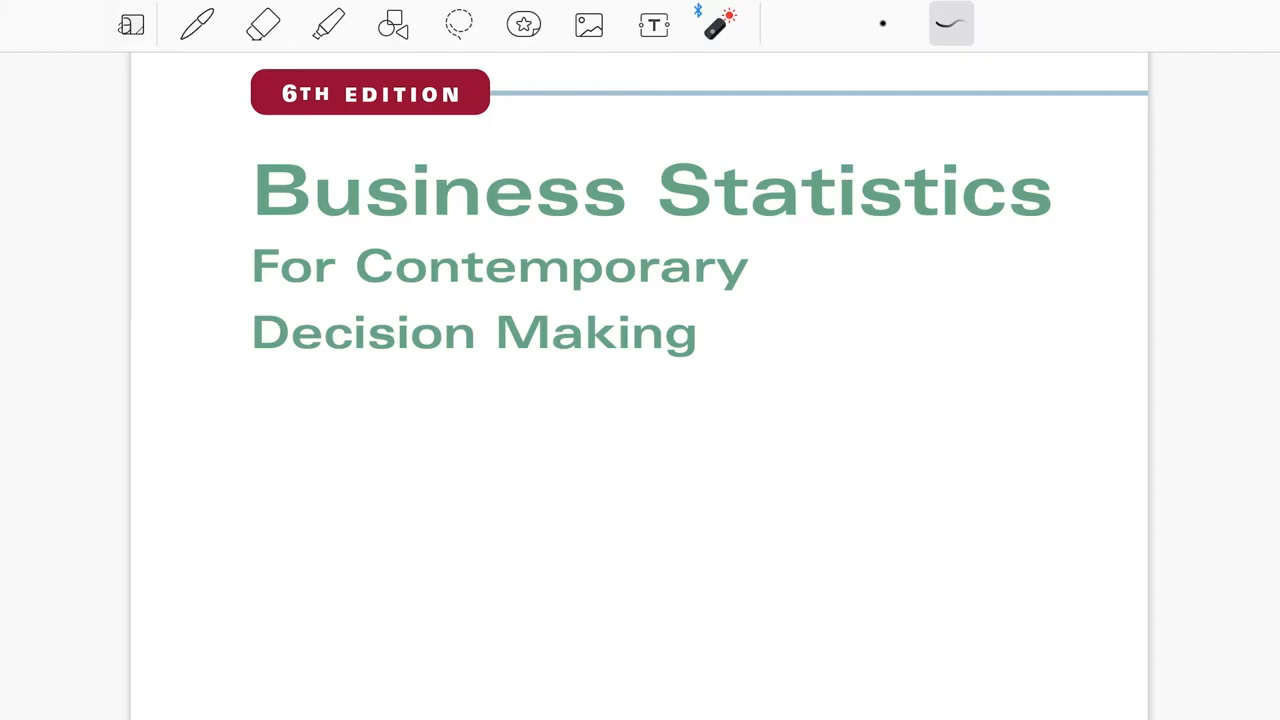
{"action": "scroll", "scroll_direction": "down", "scroll_amount": 3}
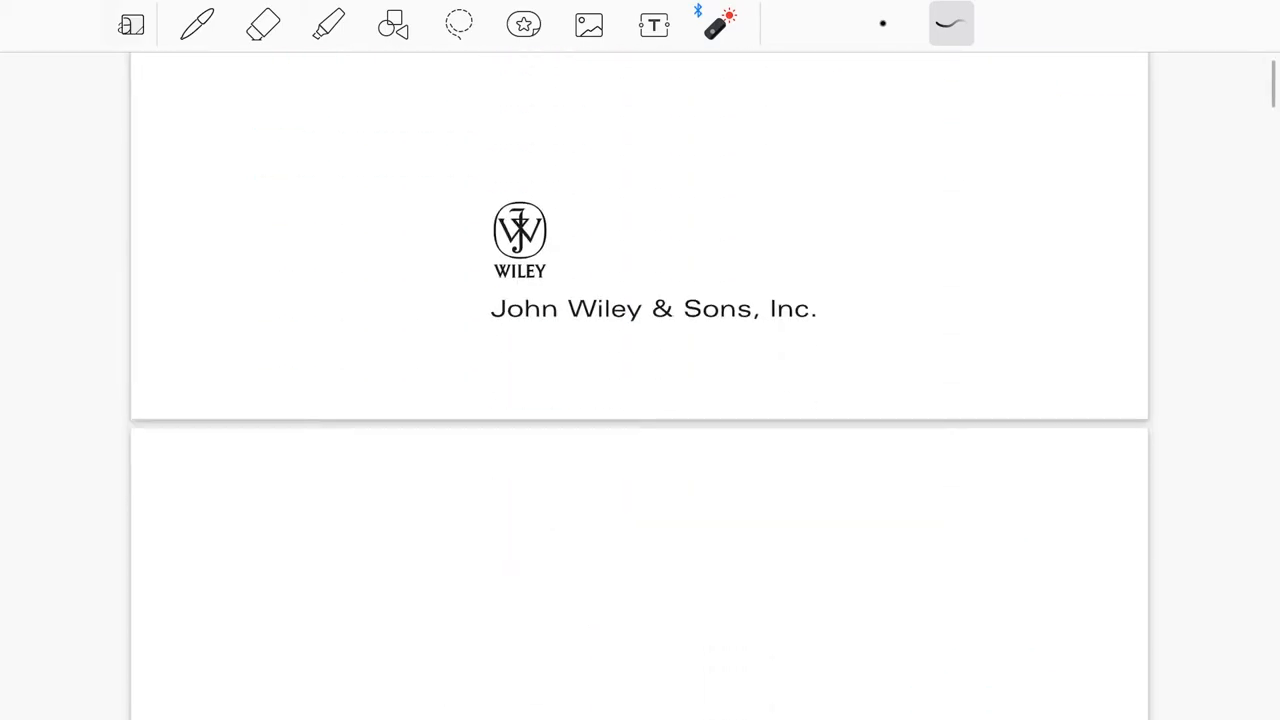
{"action": "scroll", "scroll_direction": "down", "scroll_amount": 3}
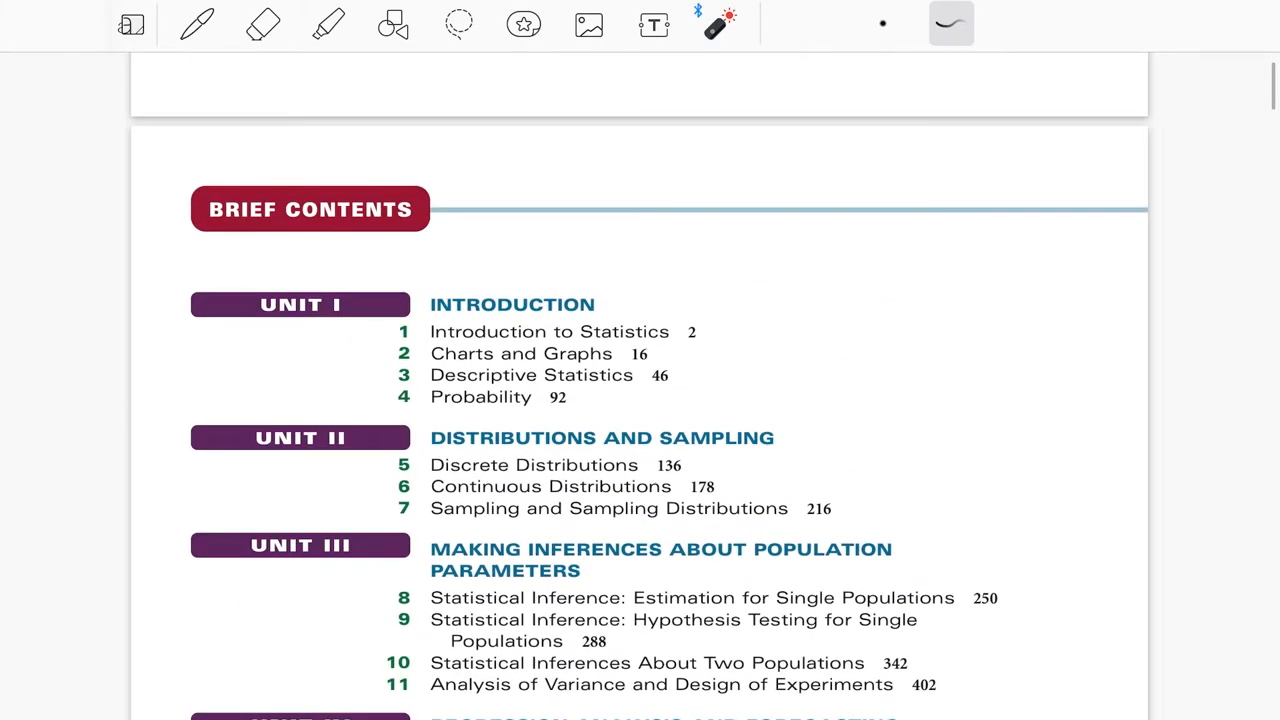
{"action": "scroll", "scroll_direction": "down", "scroll_amount": 3}
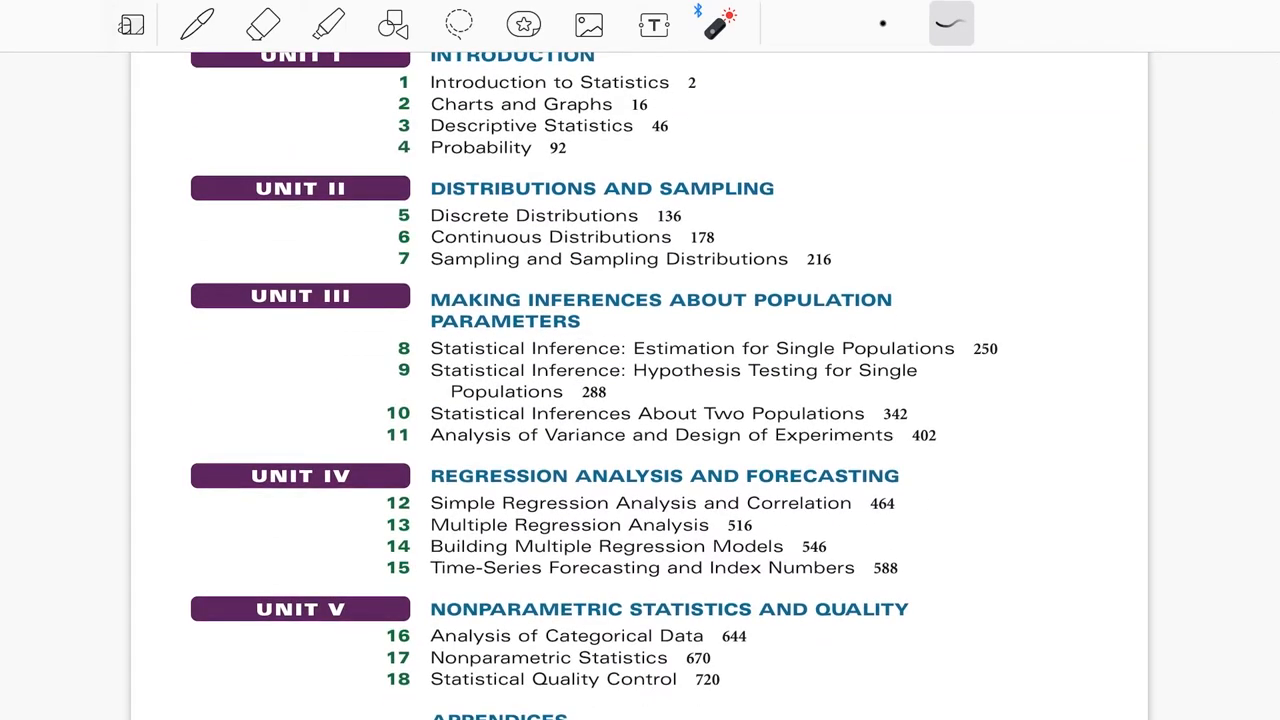
{"action": "scroll", "scroll_direction": "up", "scroll_amount": 3}
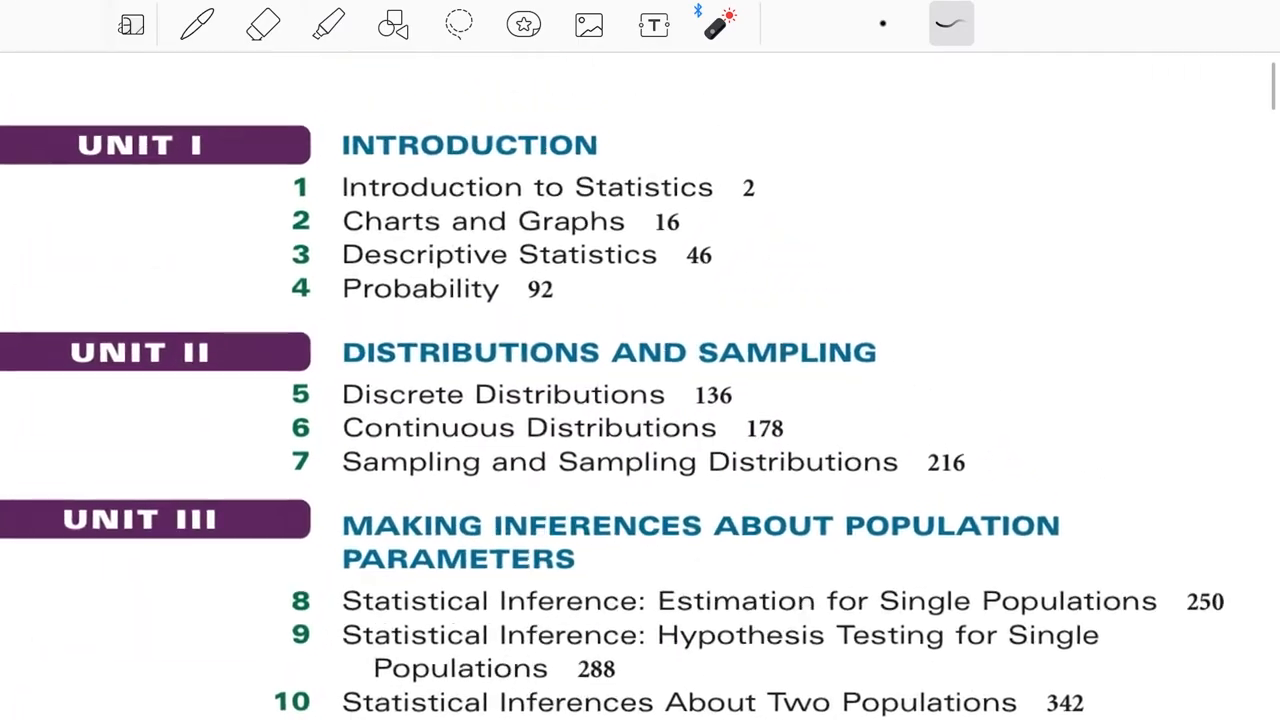
{"action": "scroll", "scroll_direction": "down", "scroll_amount": 3}
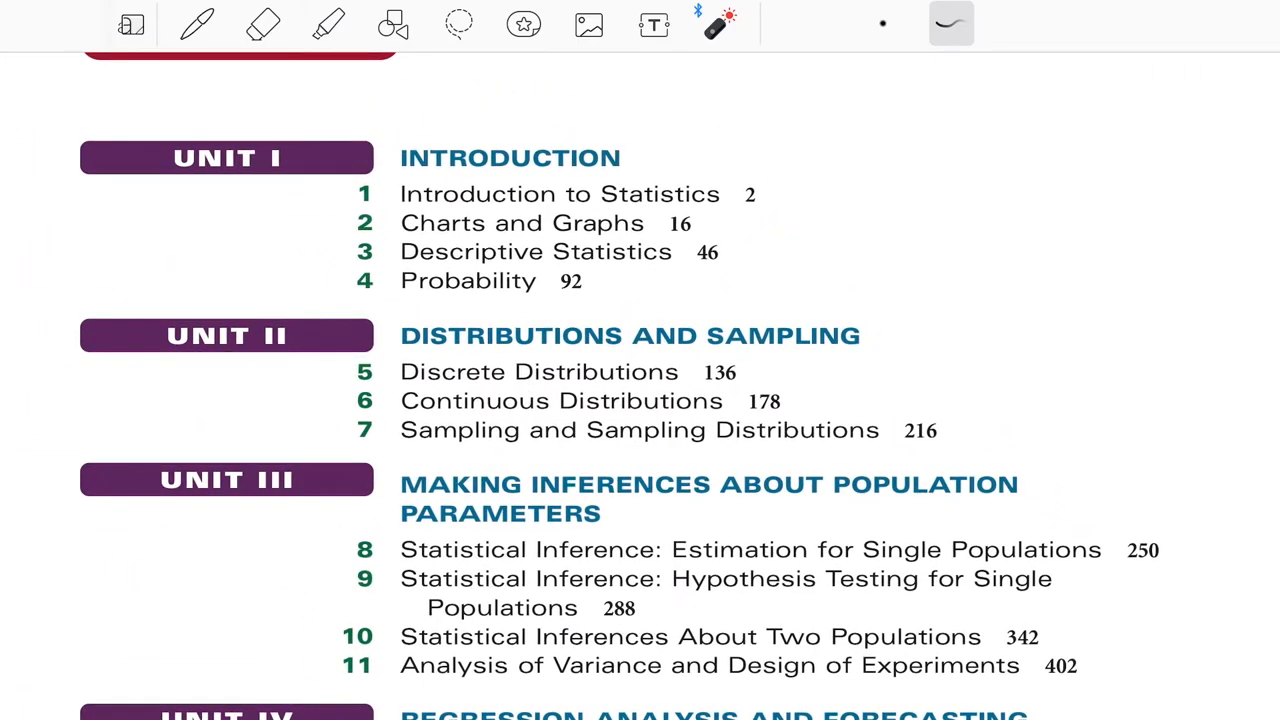
{"action": "scroll", "scroll_direction": "down", "scroll_amount": 3}
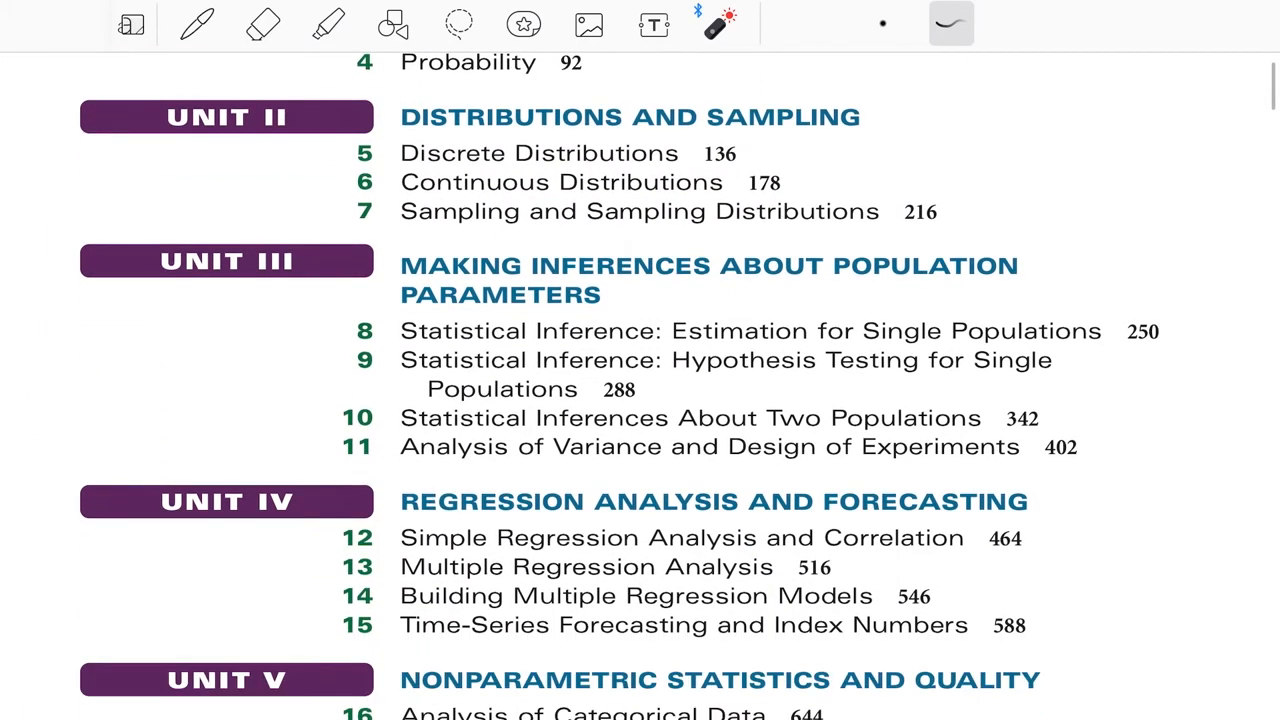
{"action": "scroll", "scroll_direction": "up", "scroll_amount": 3}
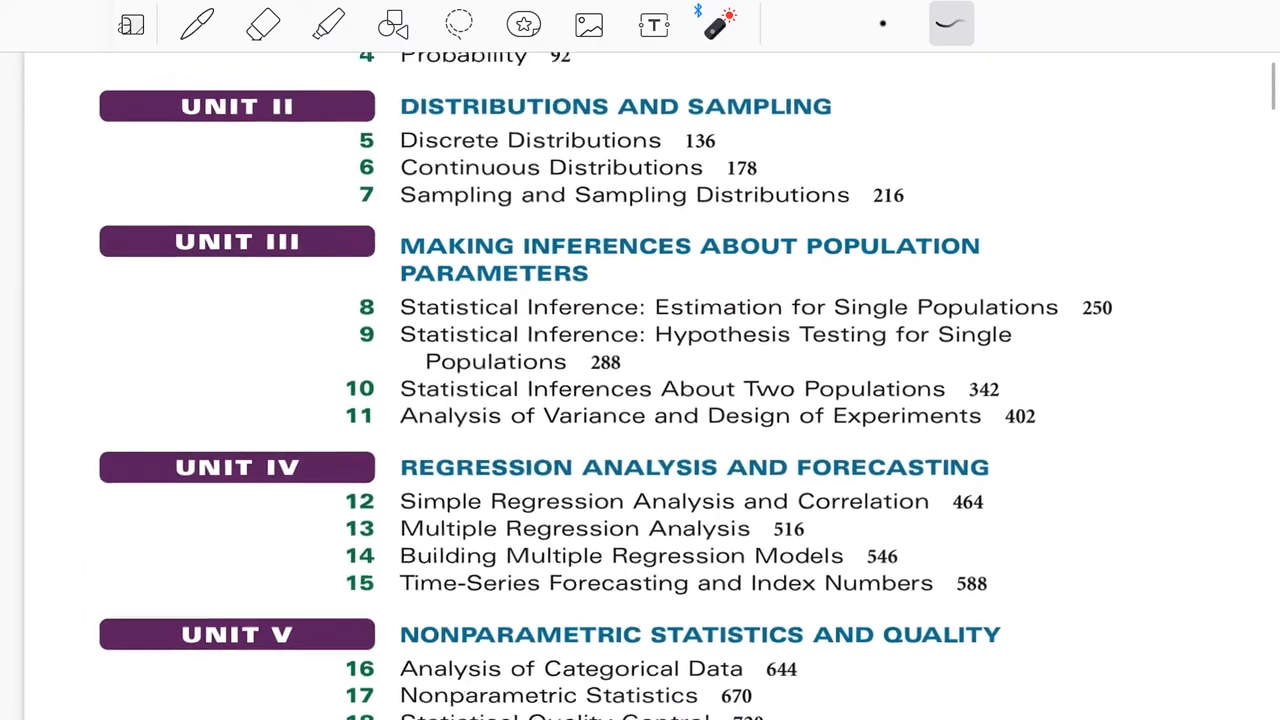
{"action": "scroll", "scroll_direction": "up", "scroll_amount": 3}
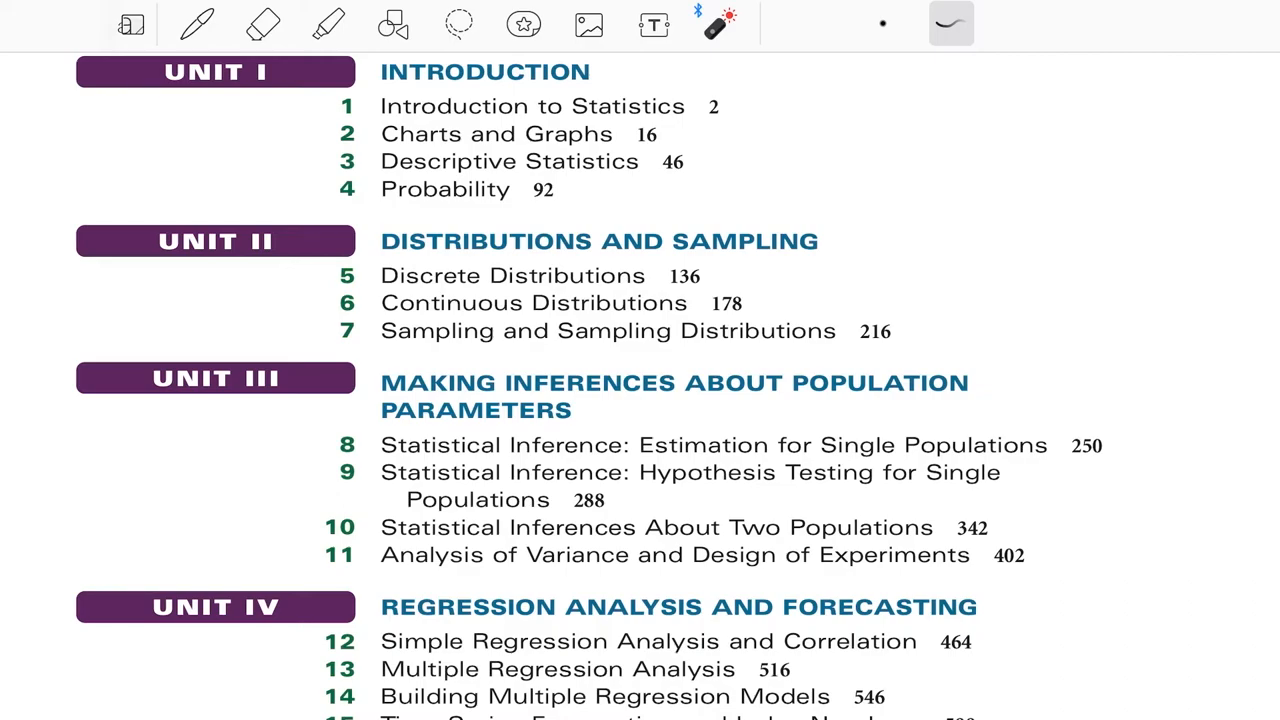
{"action": "left_click_drag", "start_coordinate": [370, 76], "coordinate": [320, 630]}
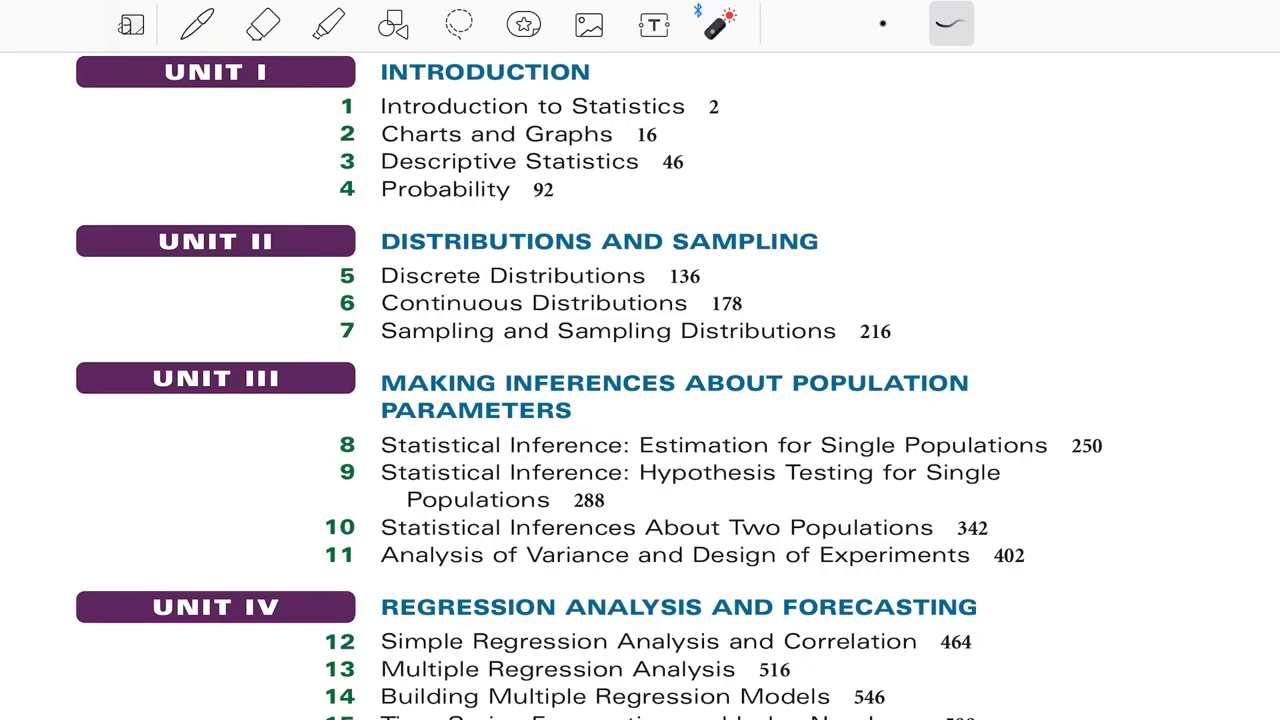
{"action": "scroll", "scroll_direction": "down", "scroll_amount": 3}
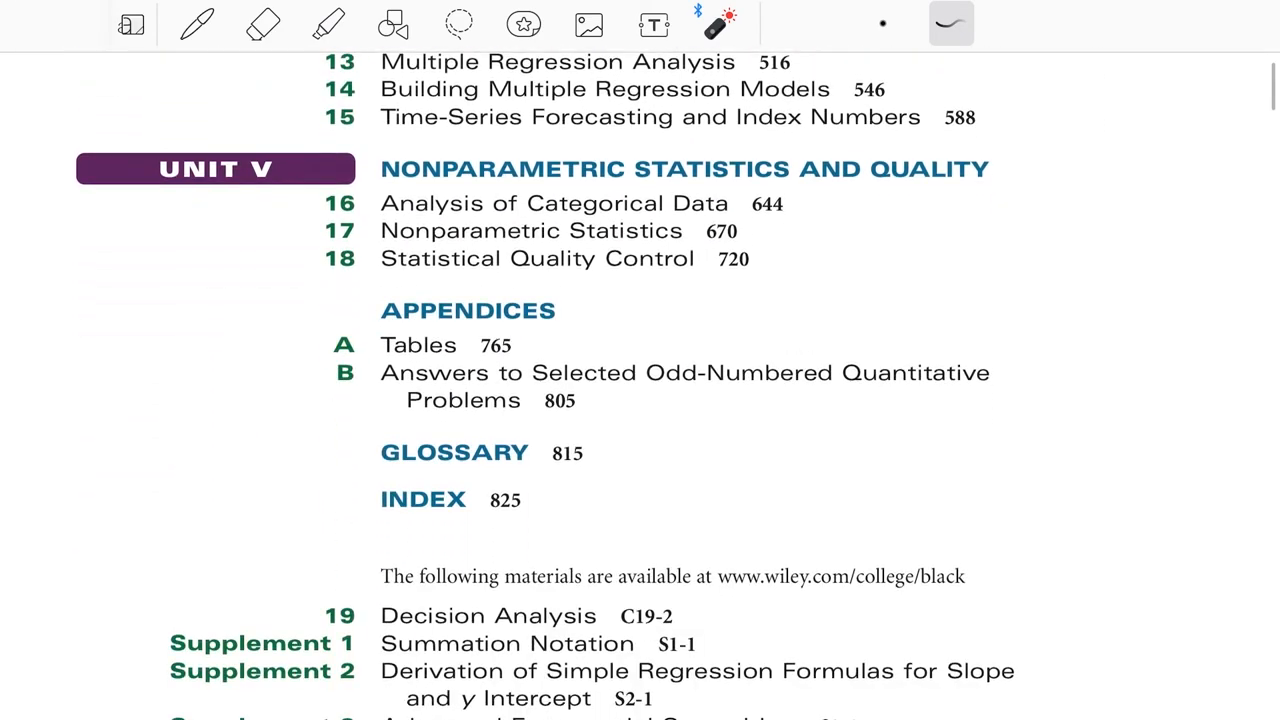
{"action": "scroll", "scroll_direction": "up", "scroll_amount": 3}
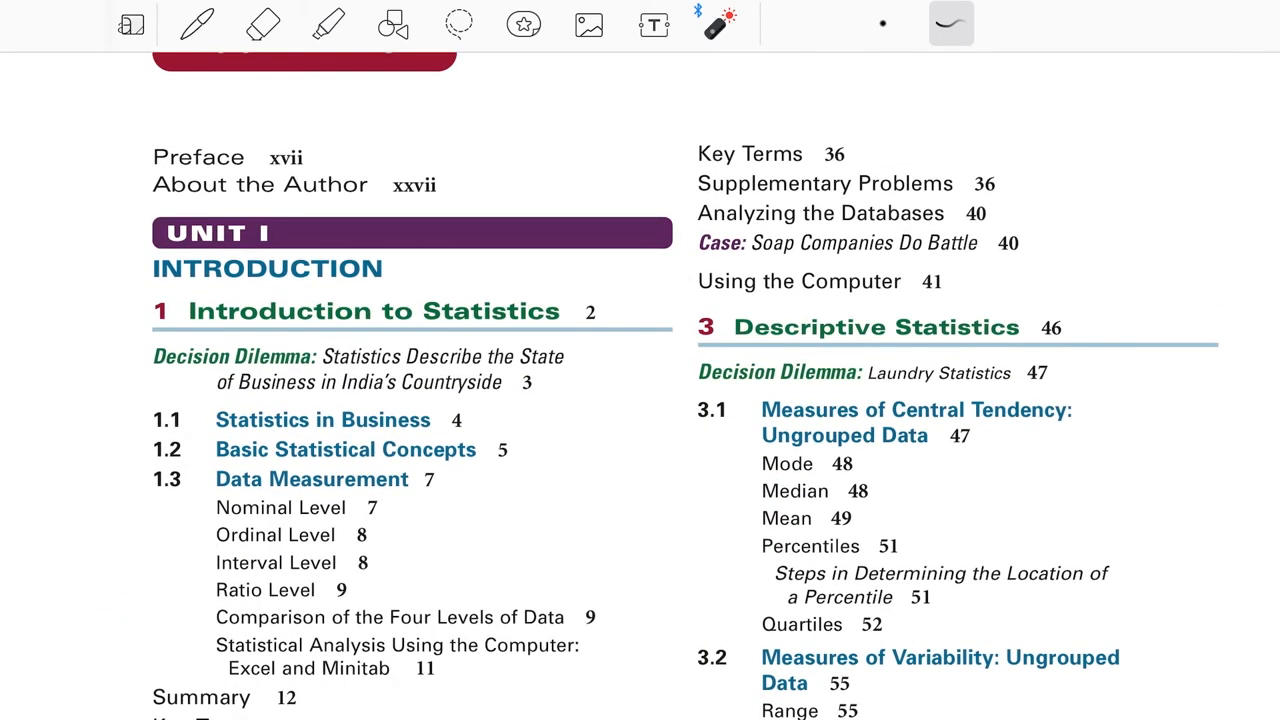
{"action": "scroll", "scroll_direction": "up", "scroll_amount": 3}
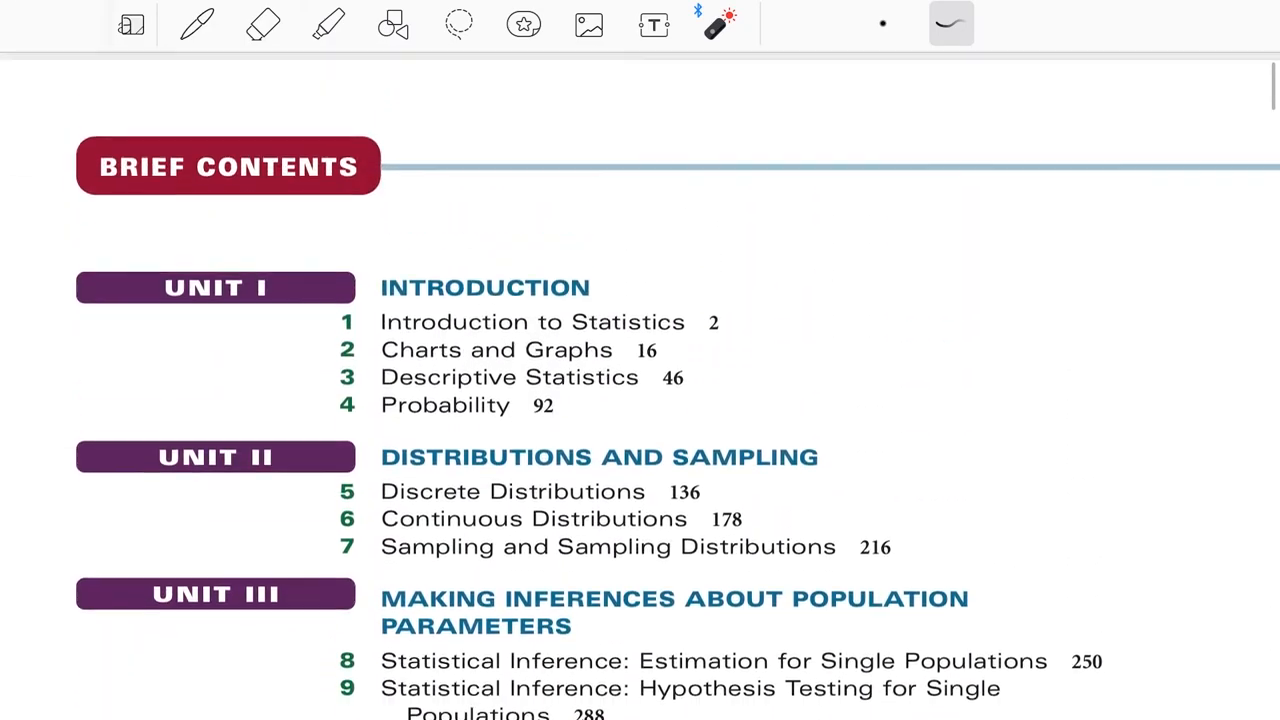